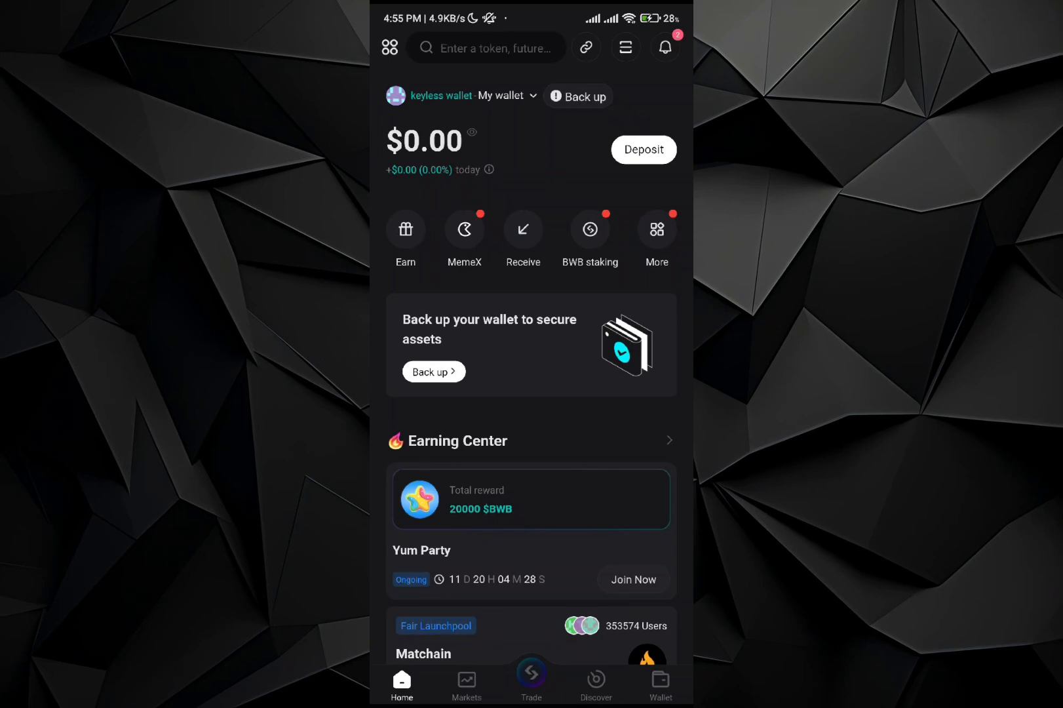
Open More services from the home screen and scroll through Trending, Markets and Earn.
click(656, 233)
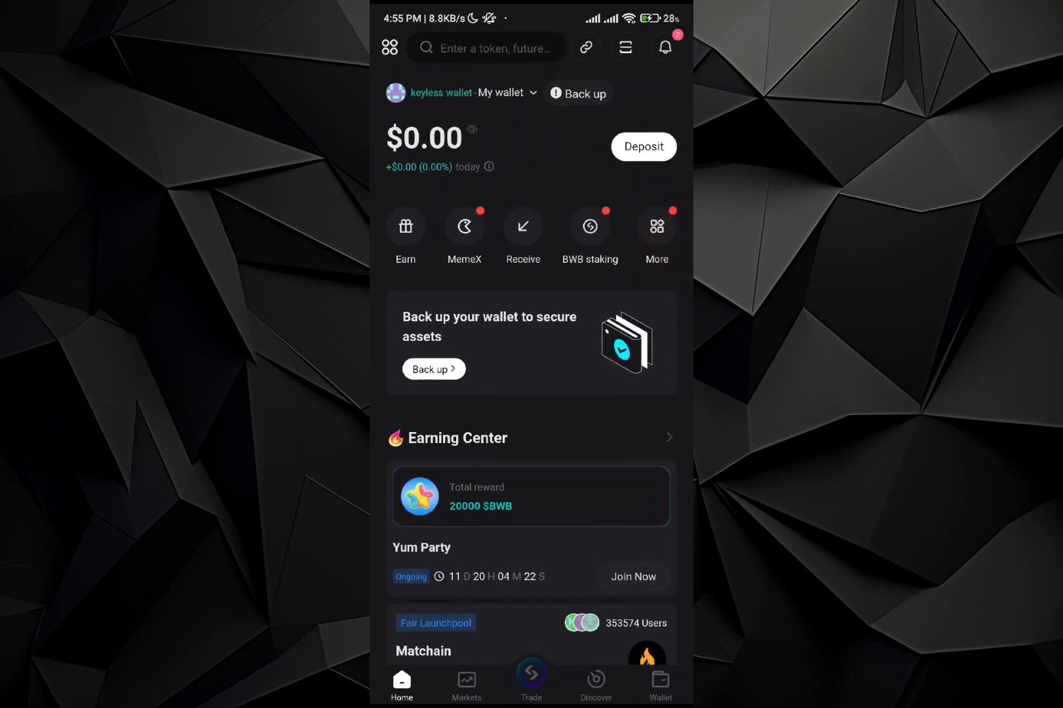
click(655, 234)
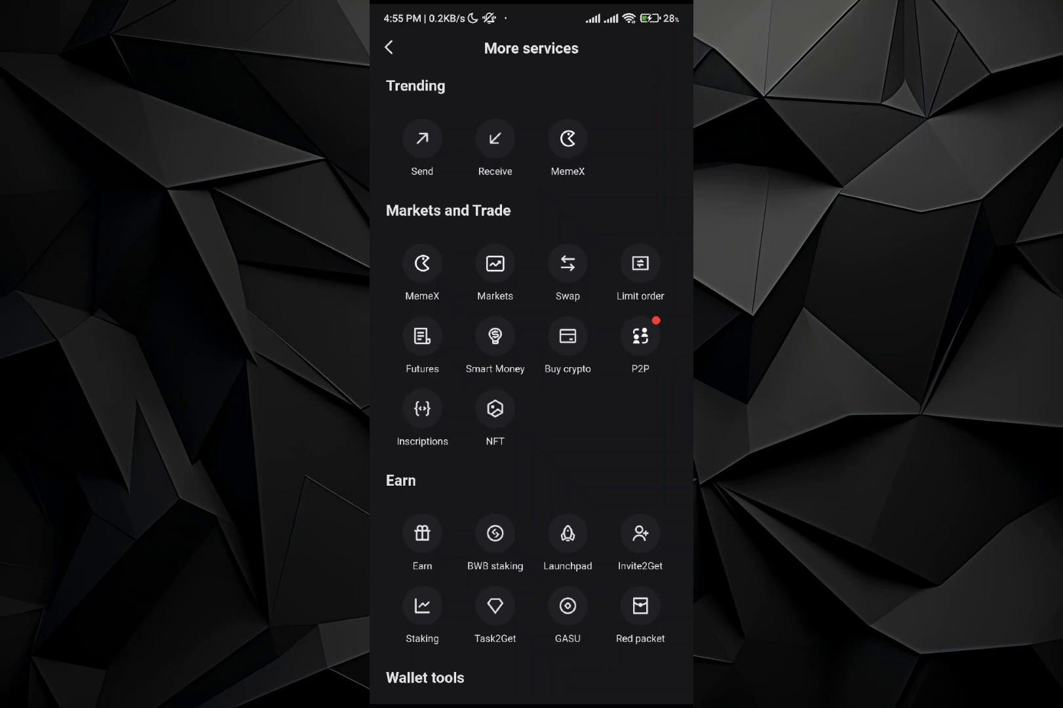
scroll(down, 3)
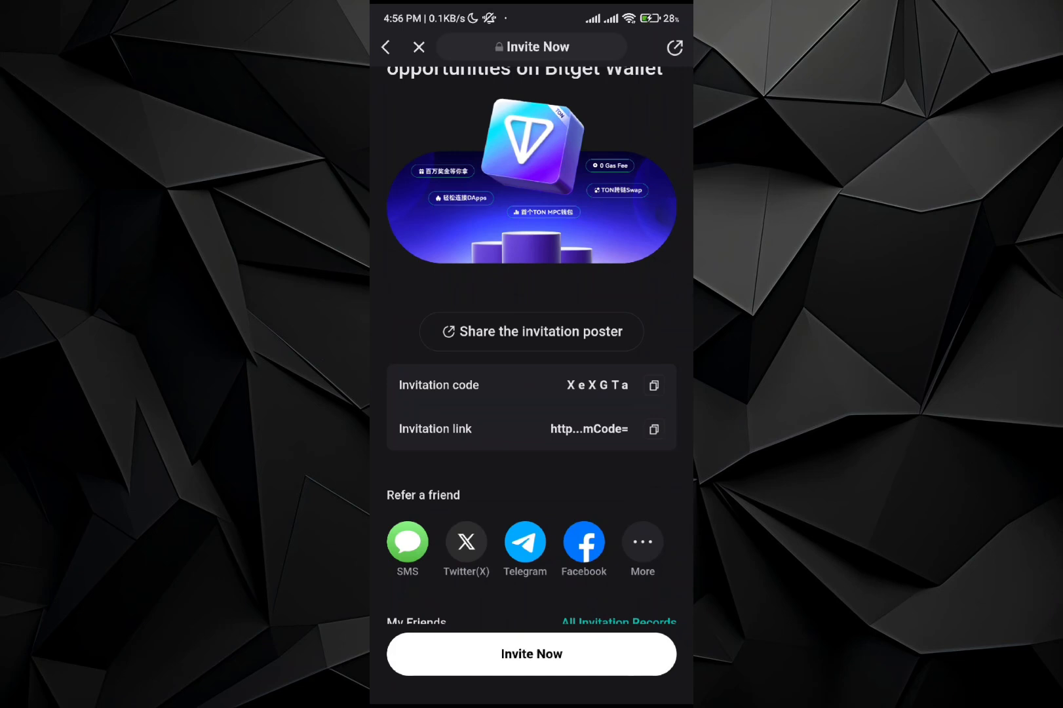
Scroll the Invite Now page down to the invitation link and copy it.
scroll(down, 3)
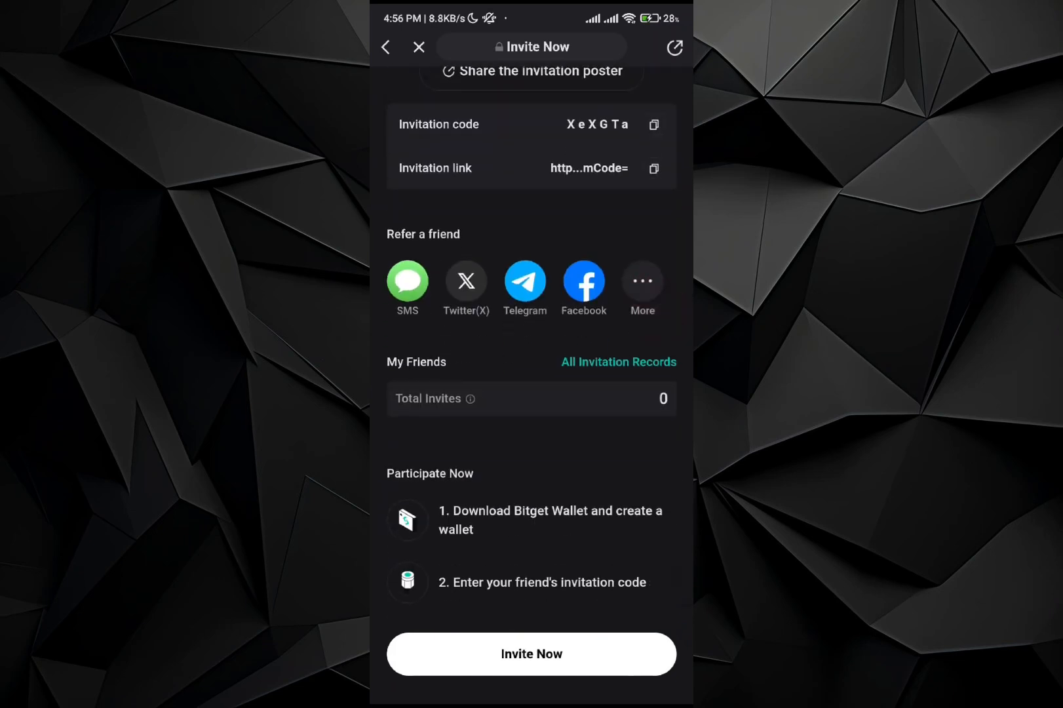
scroll(down, 3)
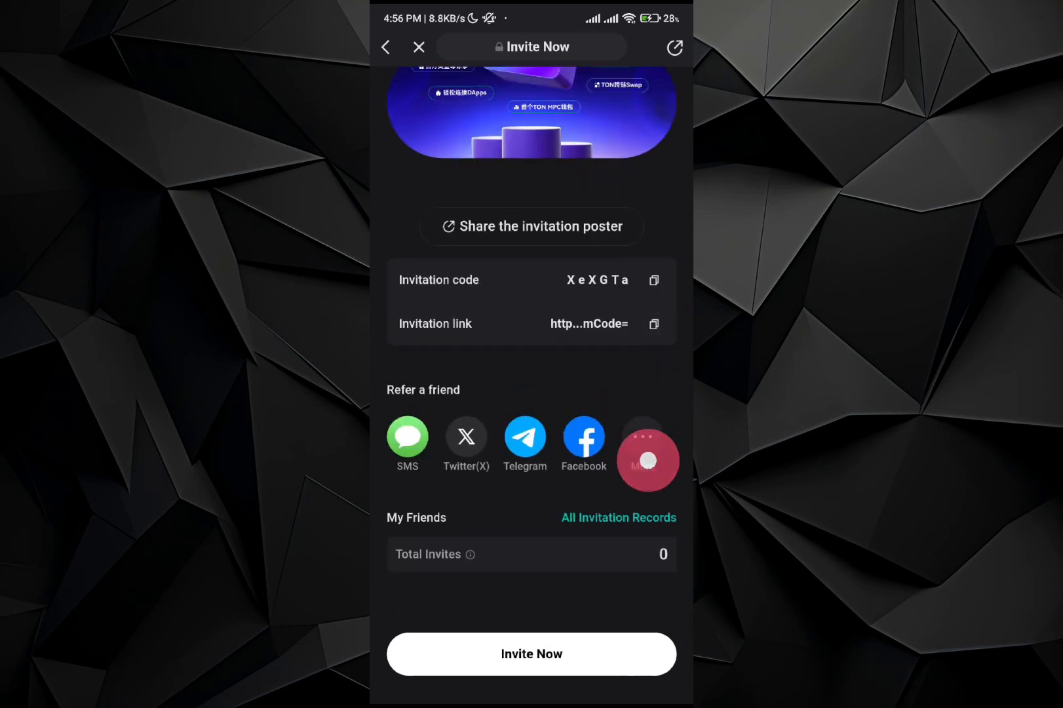
scroll(down, 3)
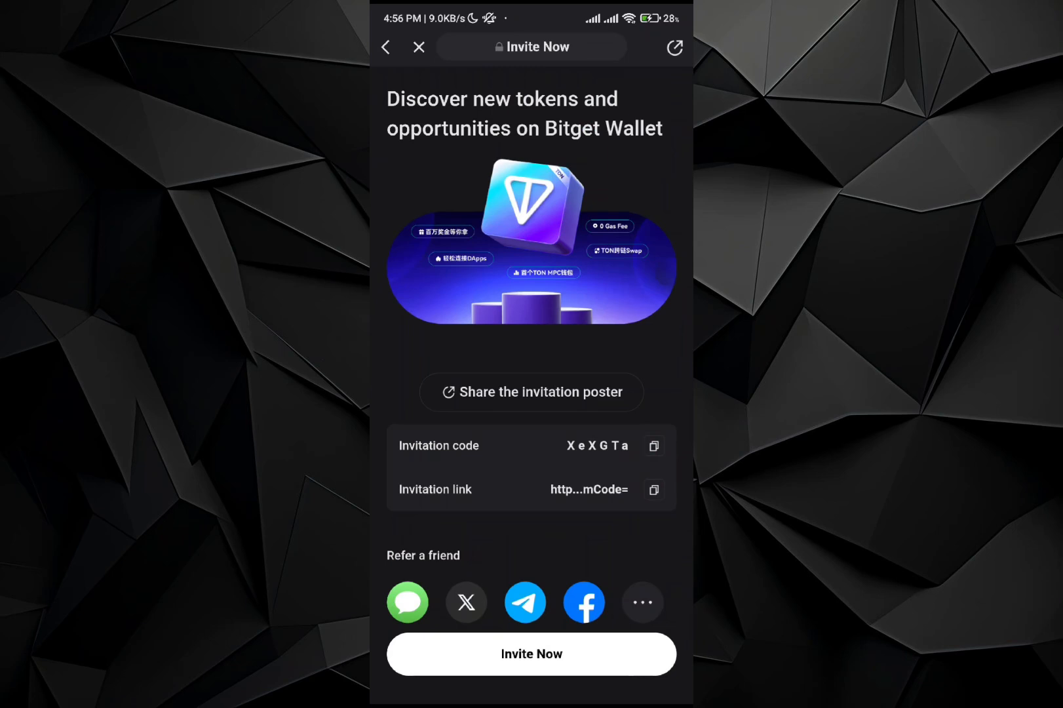
click(653, 490)
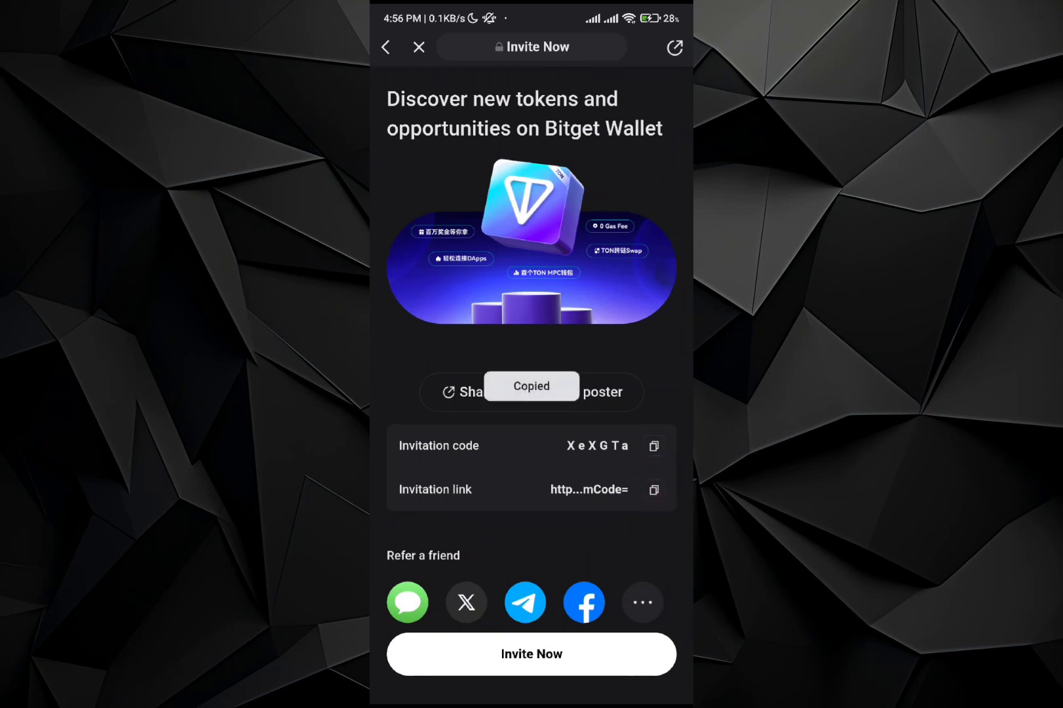